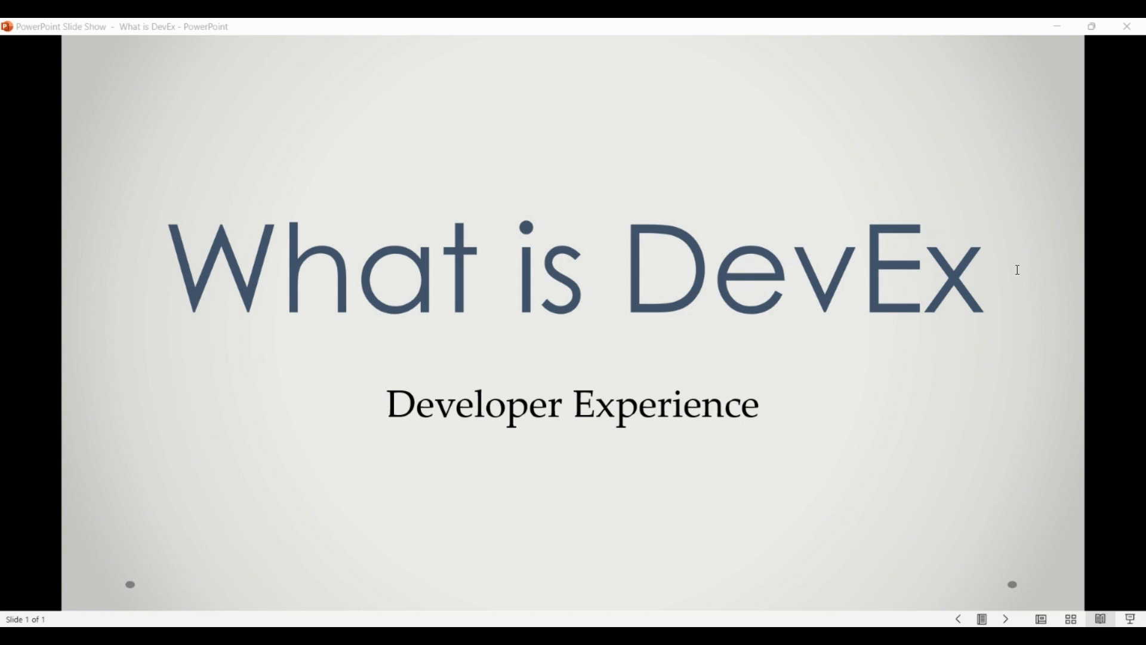
pyautogui.moveTo(976, 398)
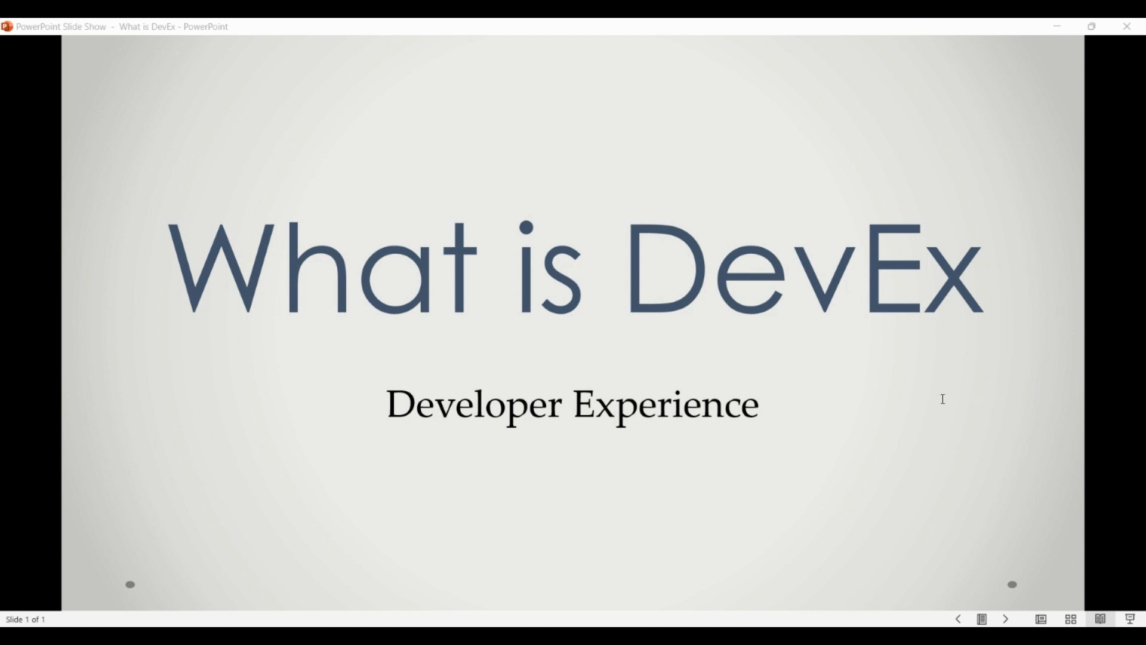
pyautogui.moveTo(943, 397)
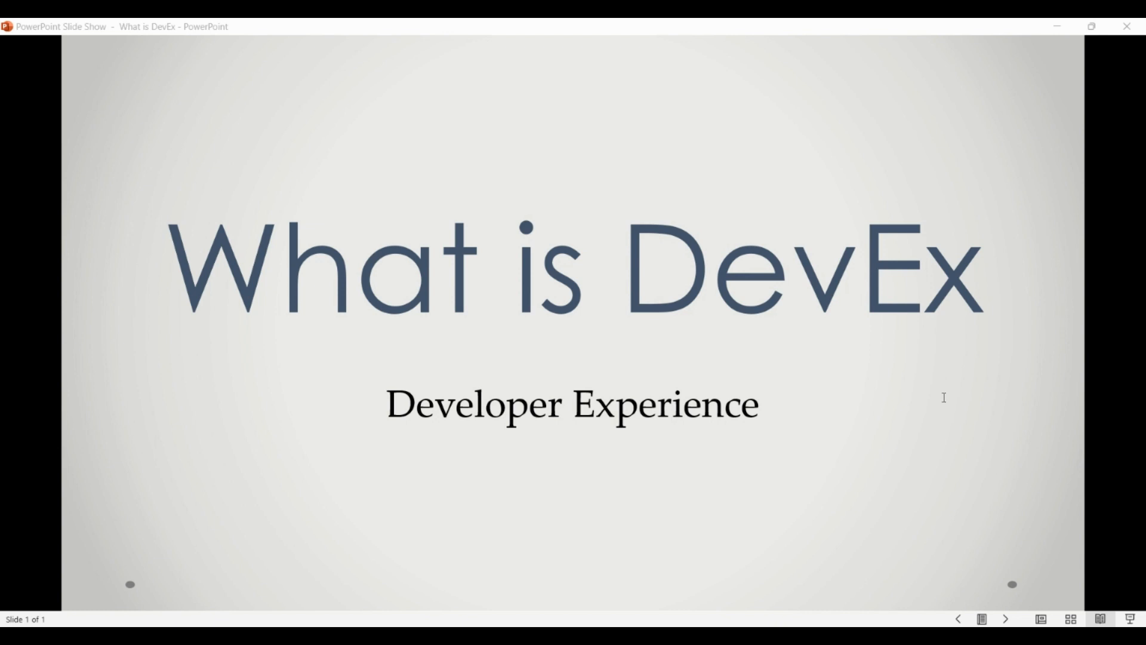
pyautogui.moveTo(1012, 398)
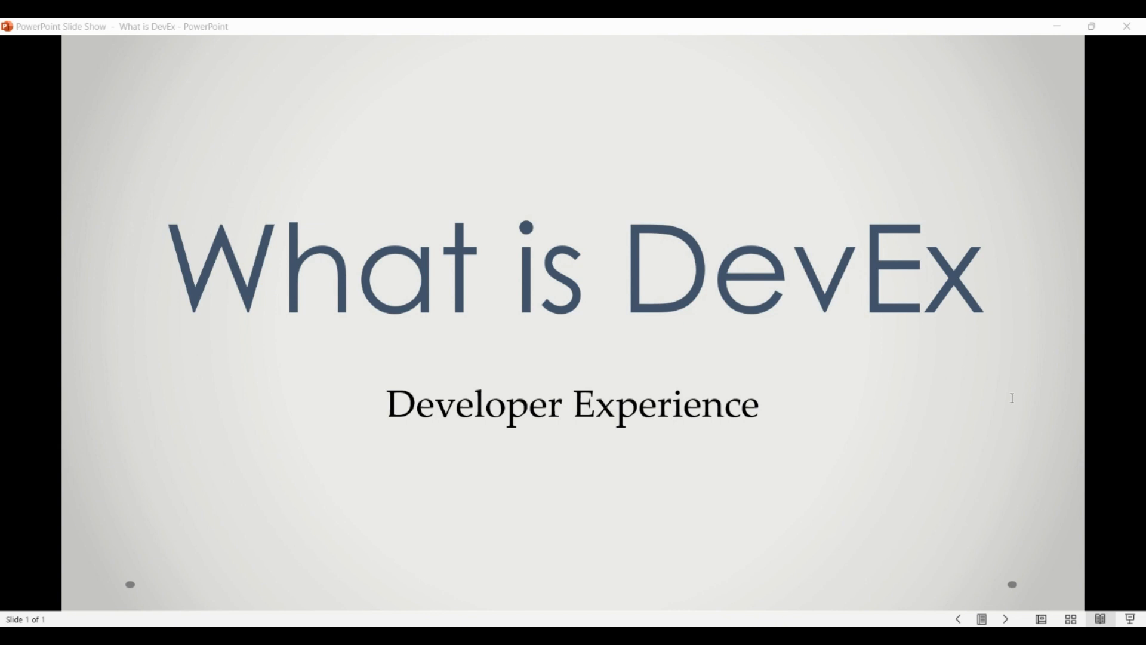
pyautogui.moveTo(1019, 524)
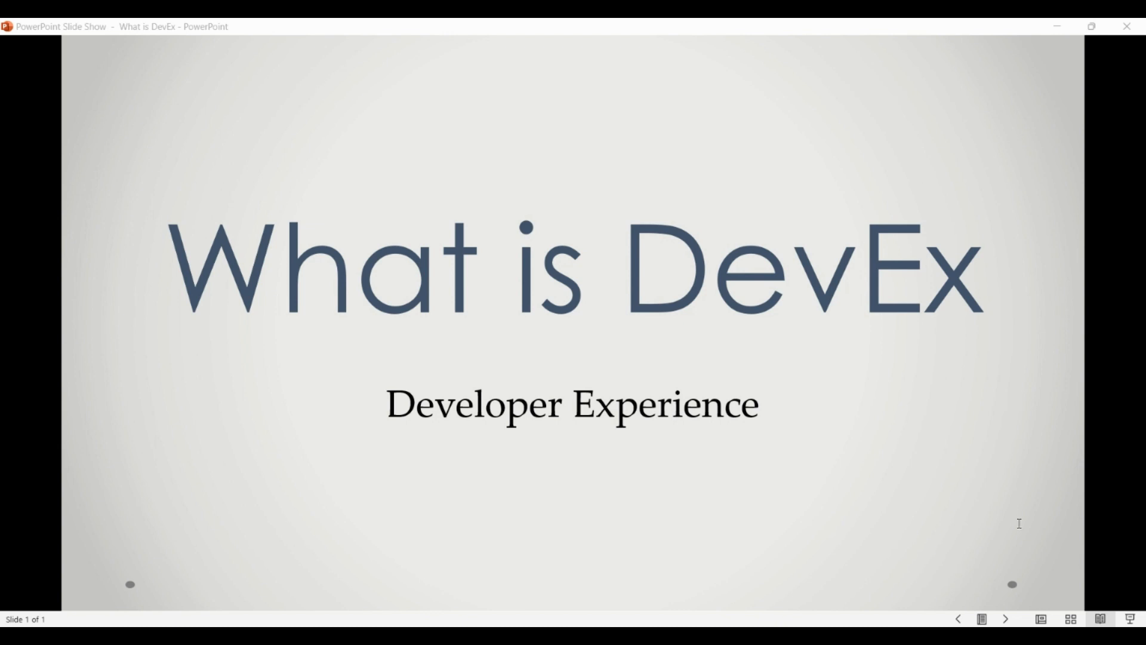